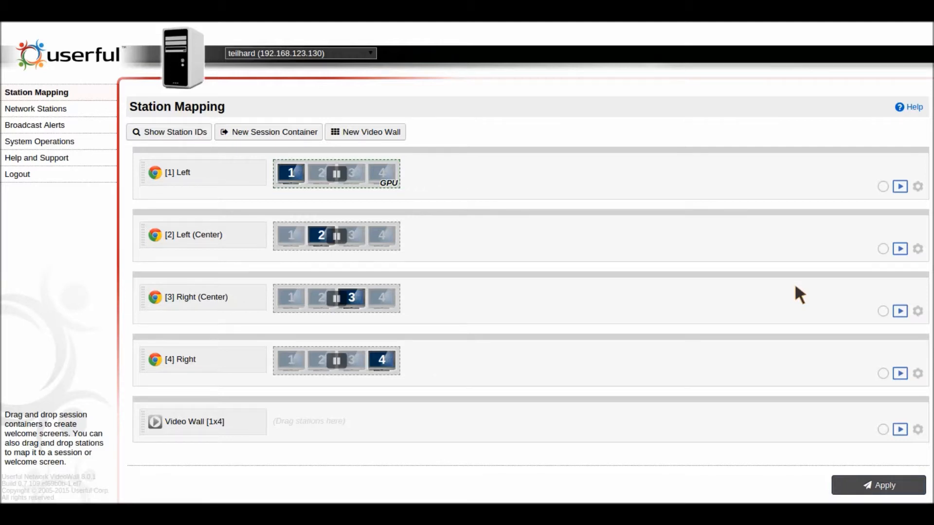
mouse_move(423, 268)
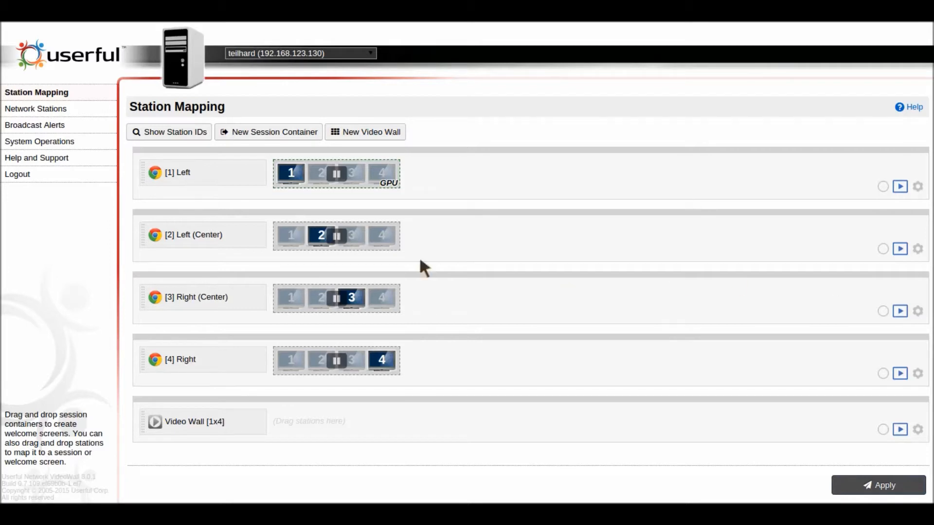
mouse_move(111, 178)
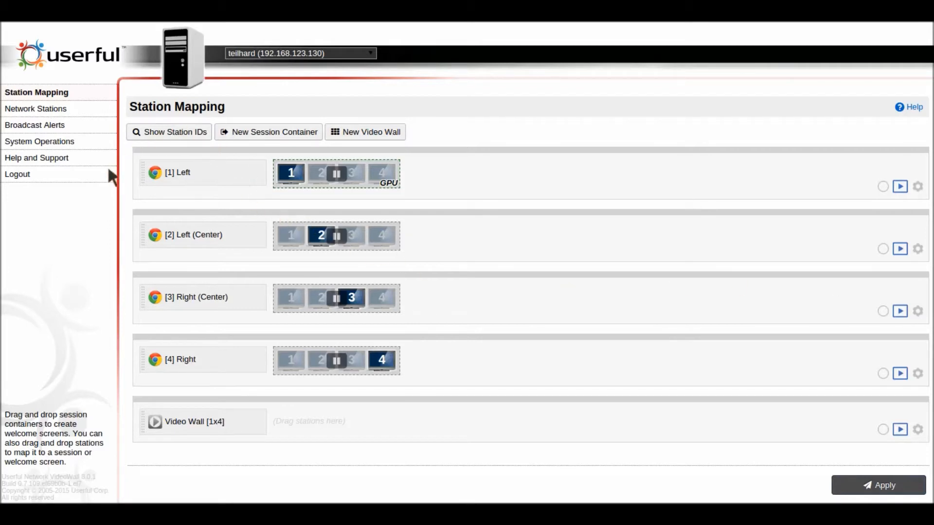
mouse_move(231, 474)
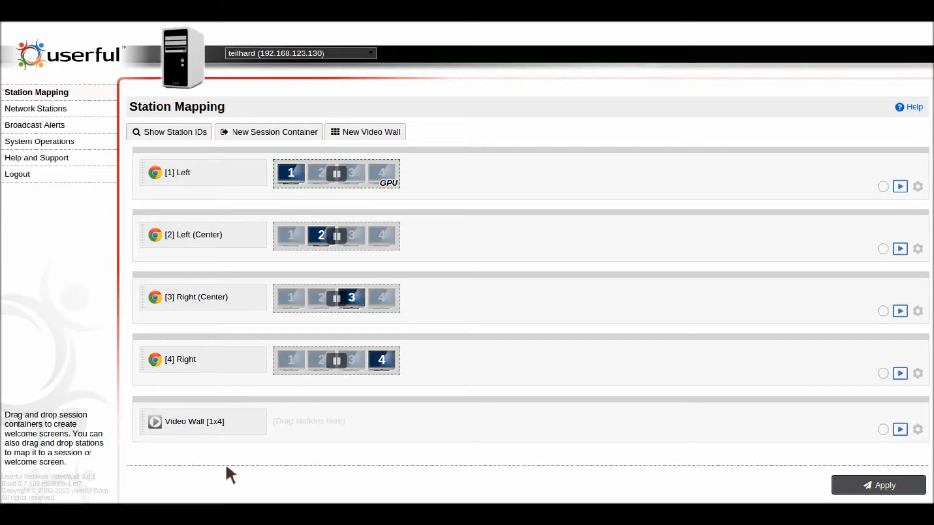
mouse_move(346, 402)
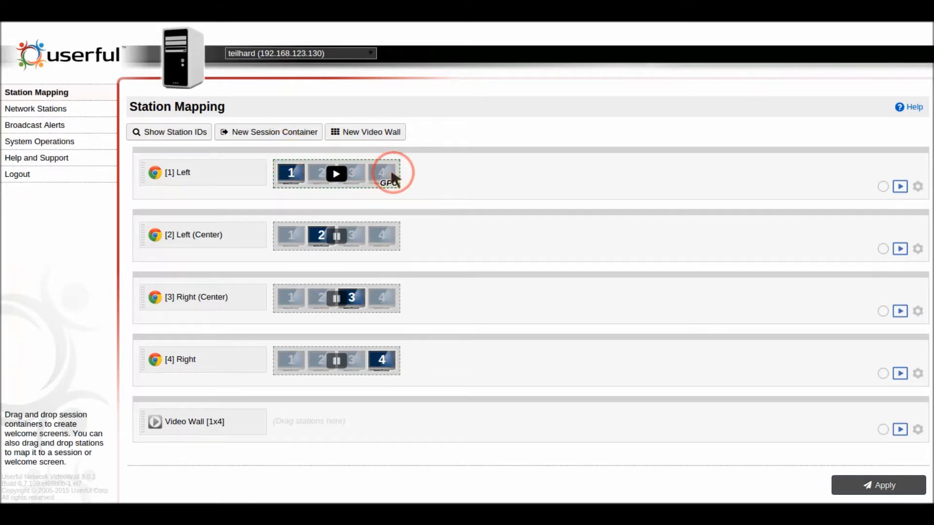
- Add Zone 5 in Video Wall Zone Settings covering displays 1–4 and confirm
click(389, 172)
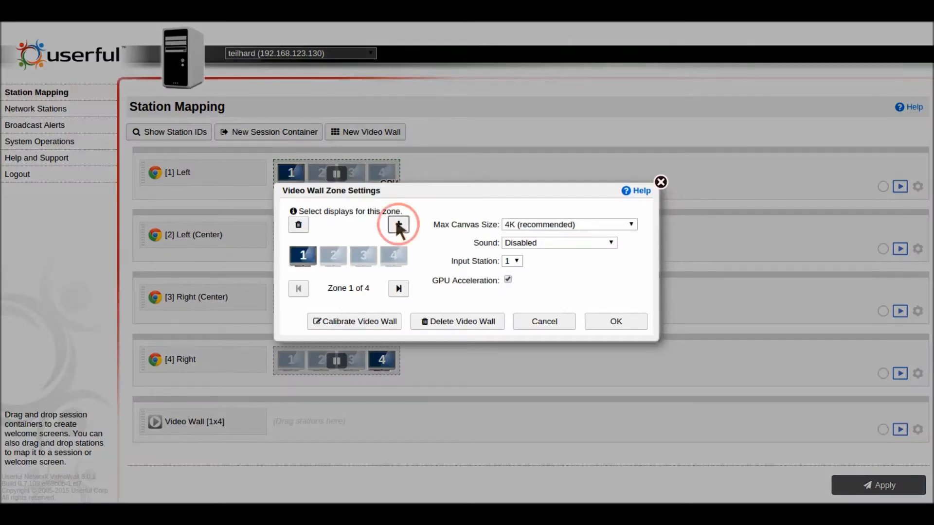
click(398, 224)
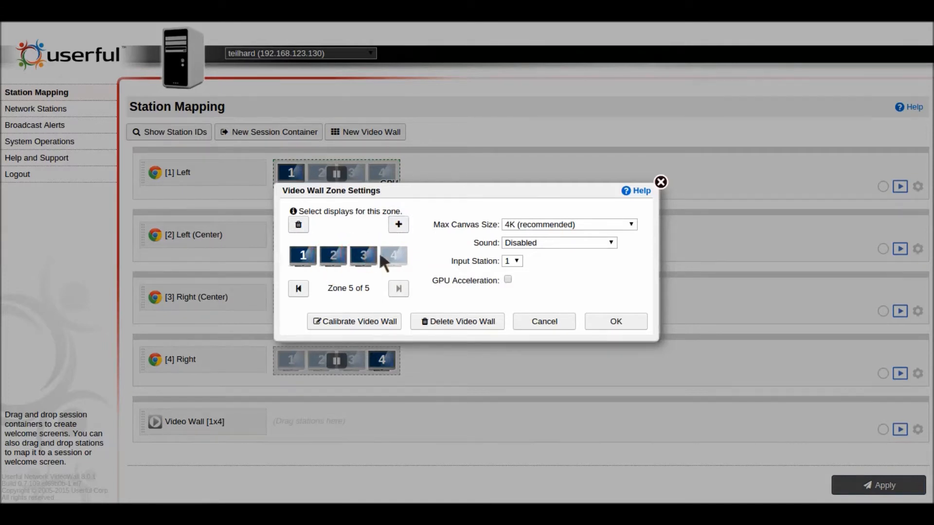
click(393, 255)
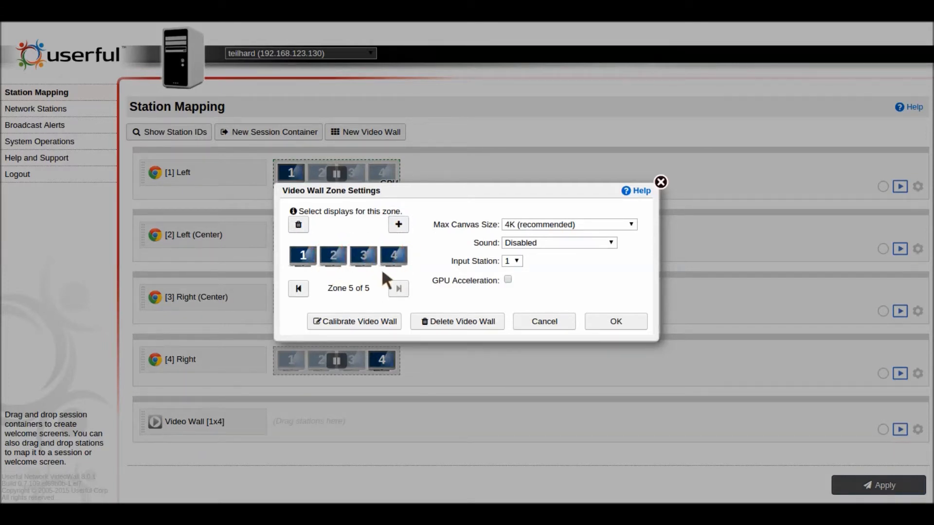
click(616, 321)
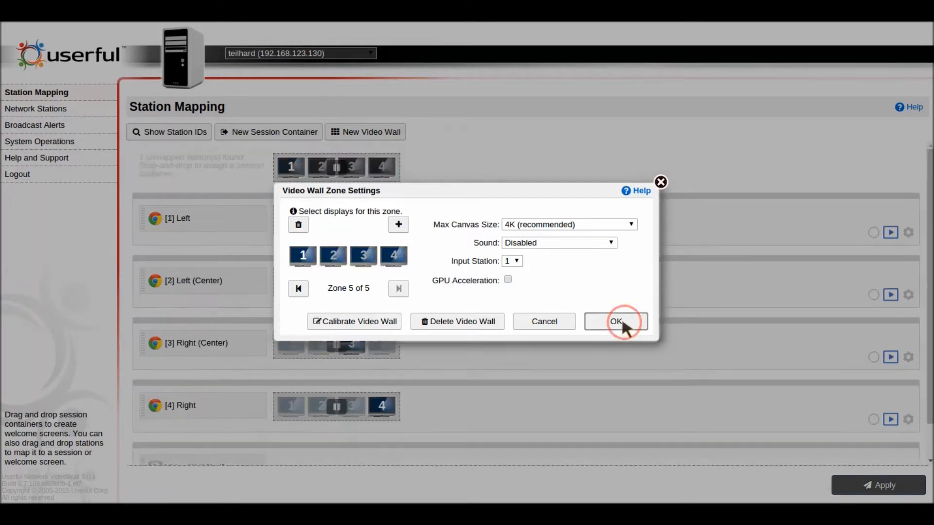
click(615, 322)
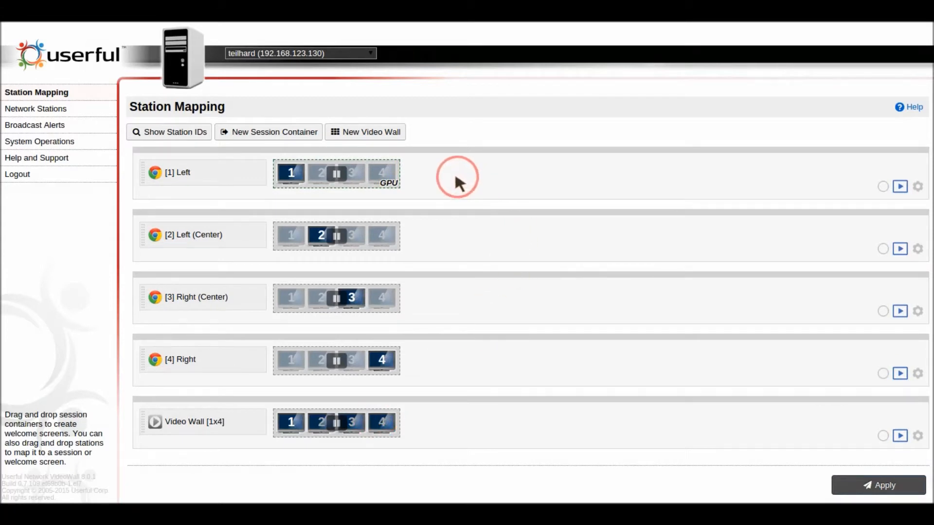
mouse_move(426, 167)
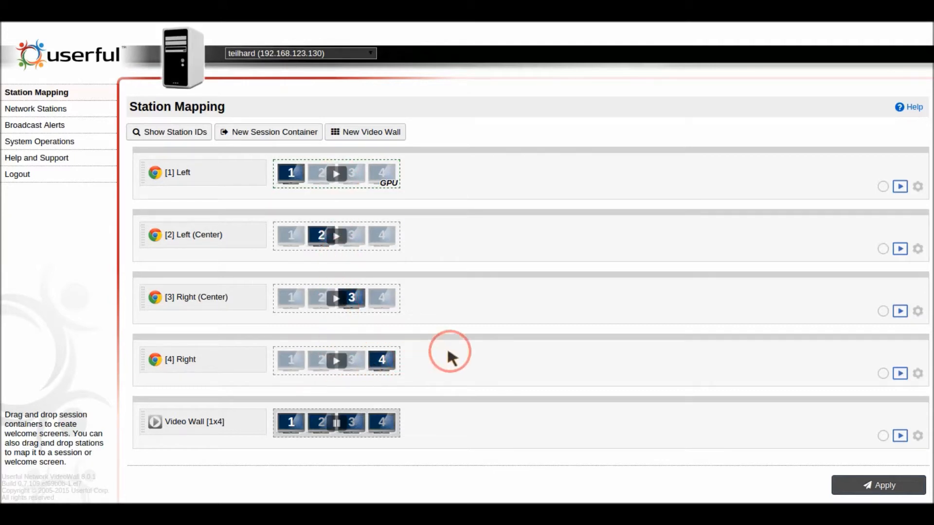
mouse_move(361, 334)
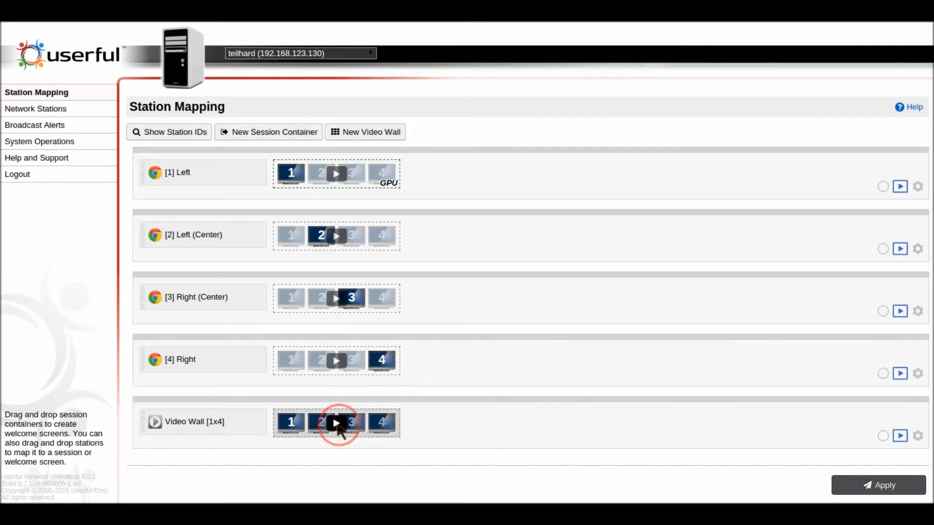
- Play the Video Wall [1x4] zone, confirming that the four individual zones stop
click(336, 421)
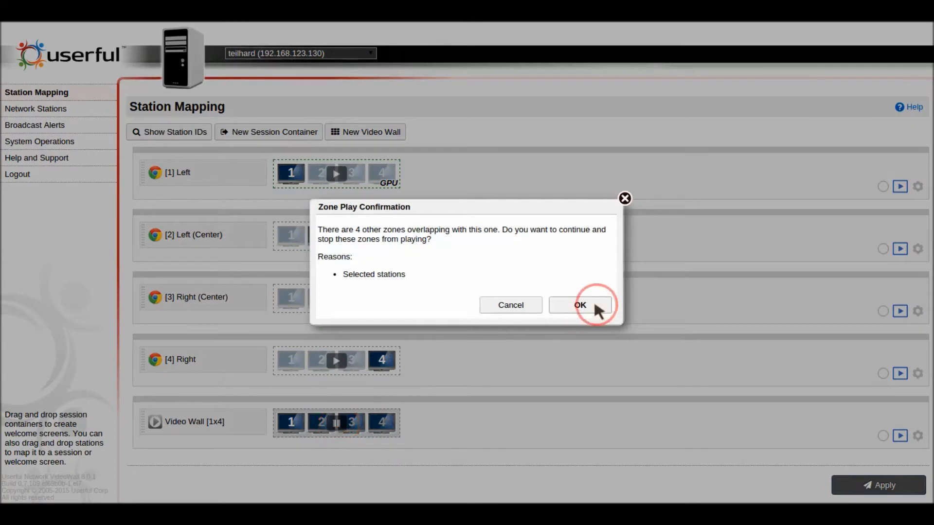
click(579, 305)
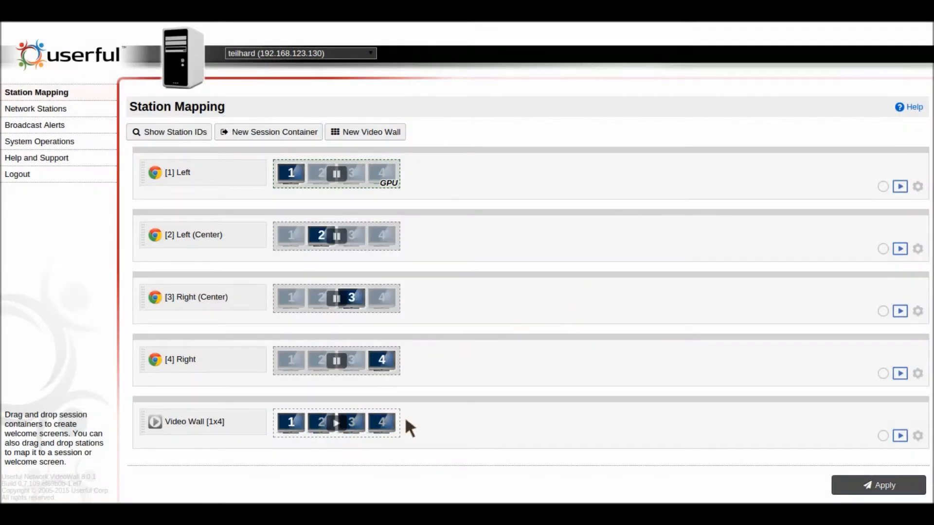
mouse_move(404, 432)
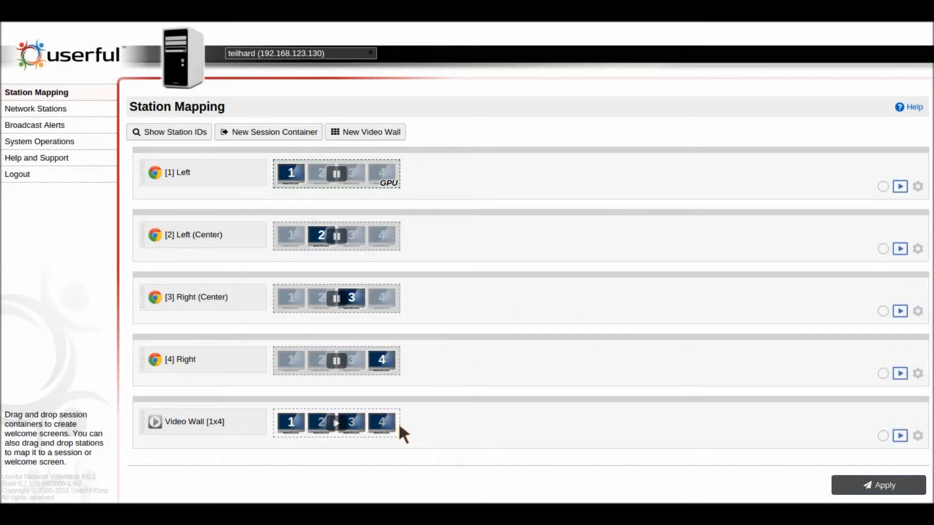
mouse_move(417, 199)
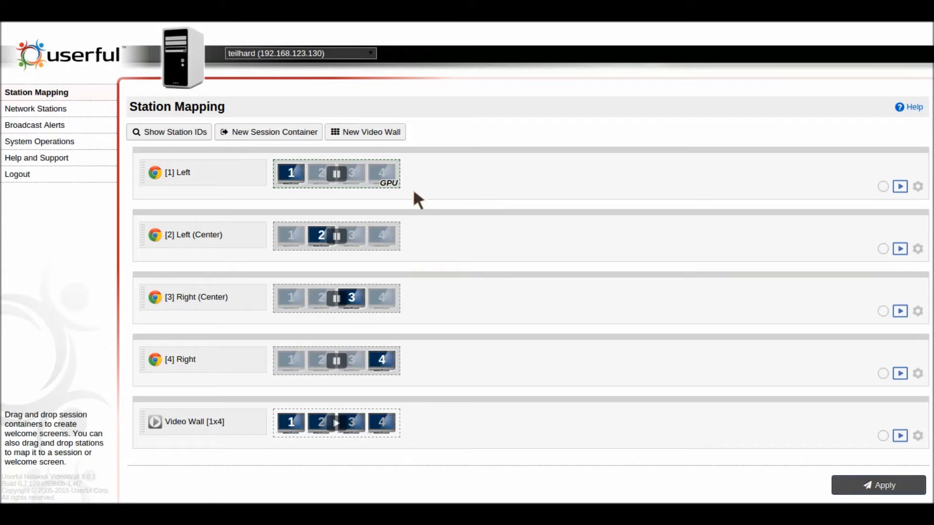
mouse_move(411, 381)
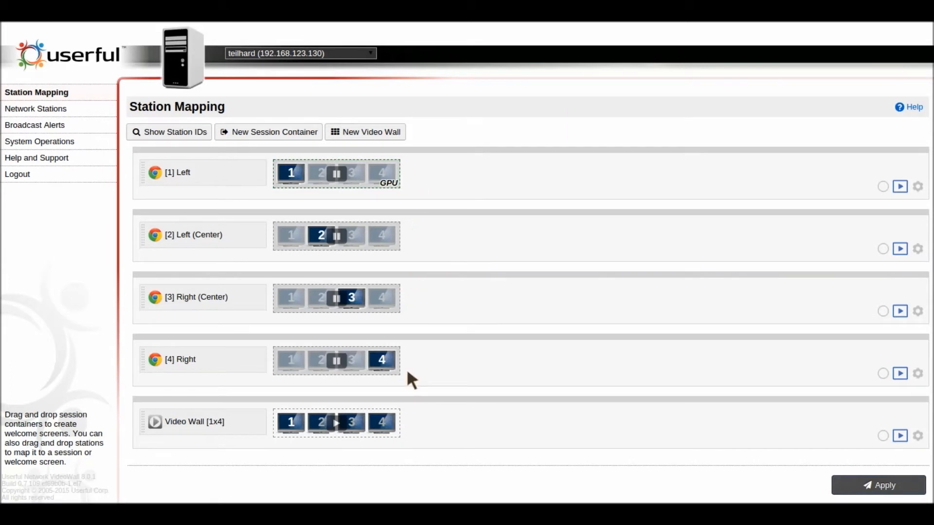
mouse_move(378, 399)
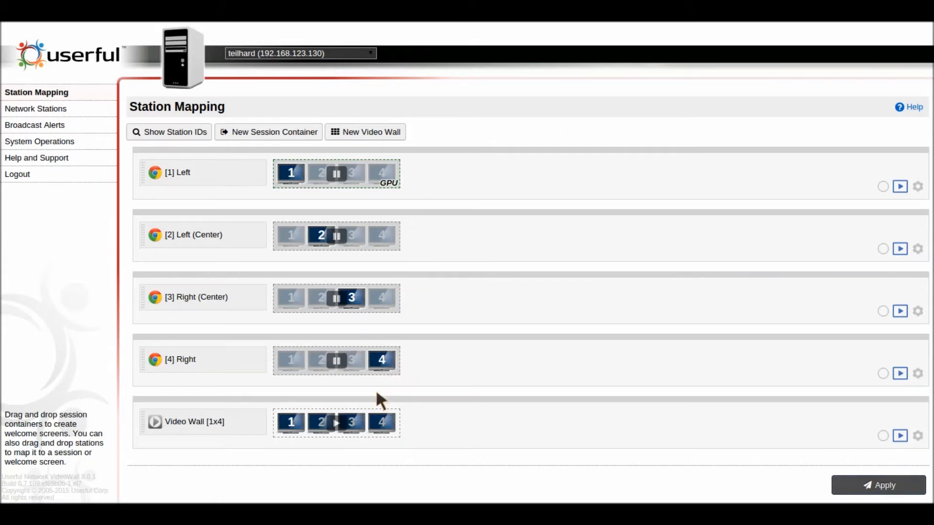
mouse_move(367, 405)
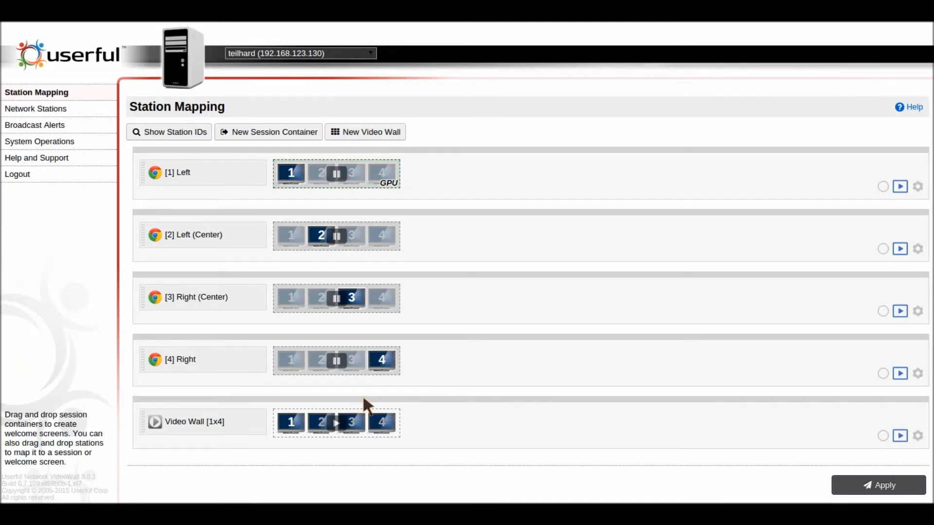
mouse_move(343, 411)
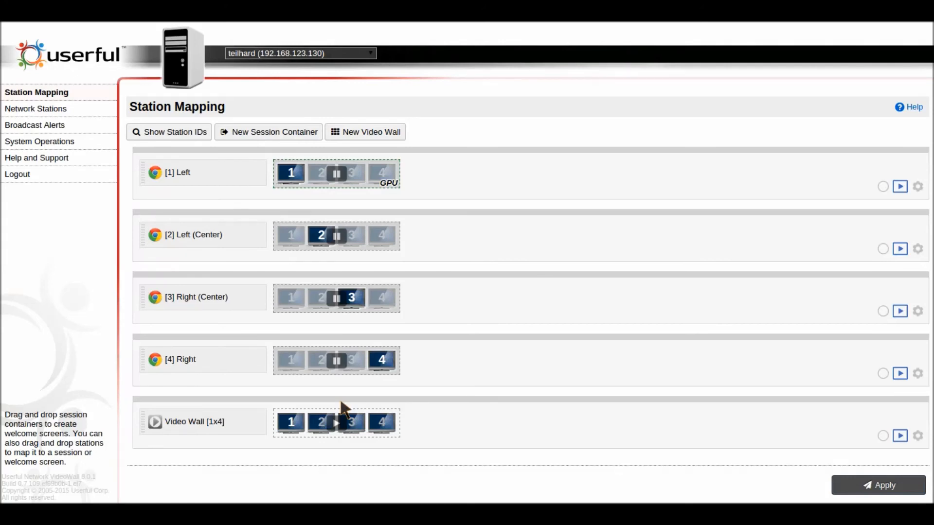
mouse_move(411, 394)
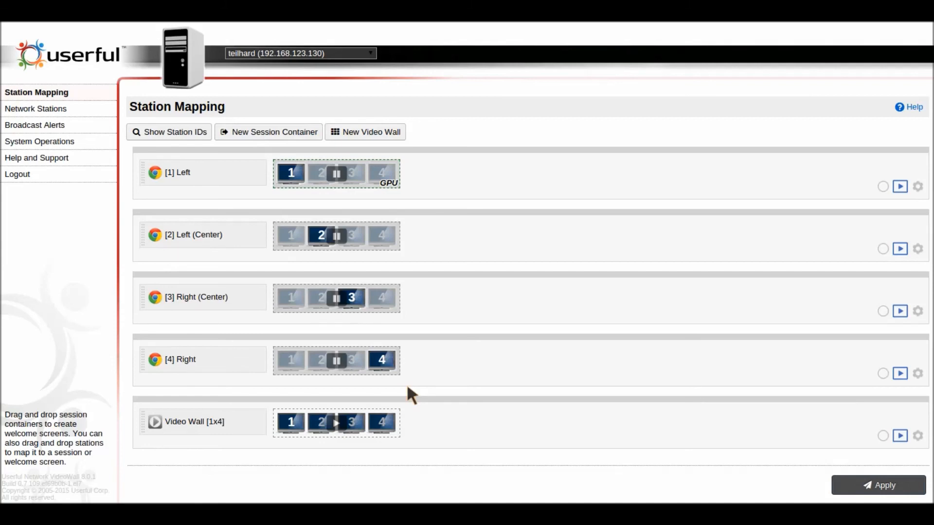
mouse_move(657, 285)
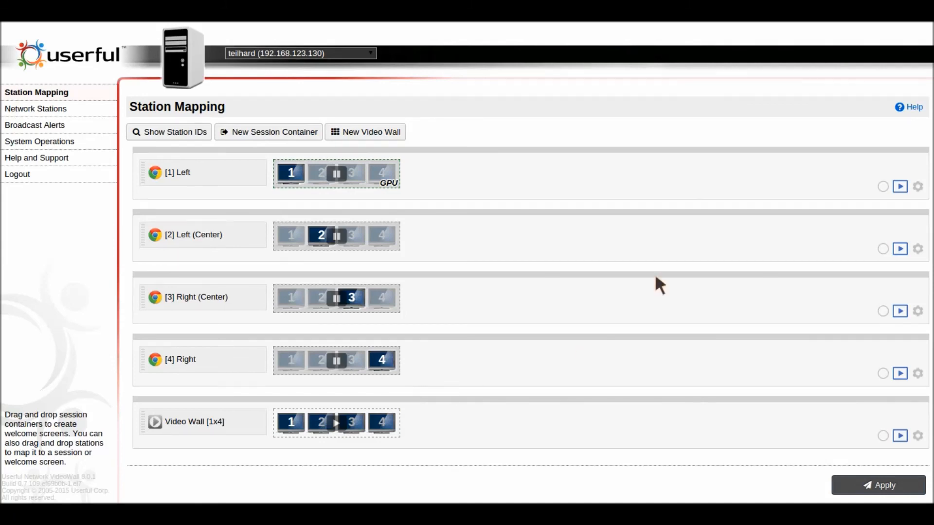